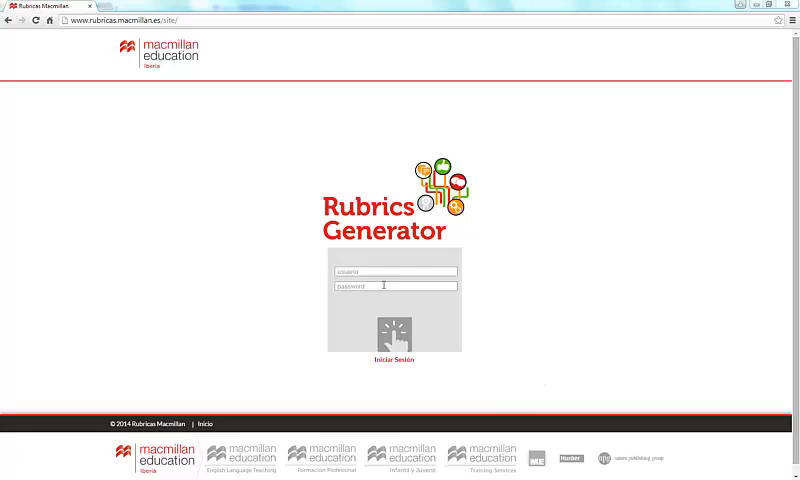
Sign in with the username and password to reach the piloting-scheme welcome page.
left_click(396, 270)
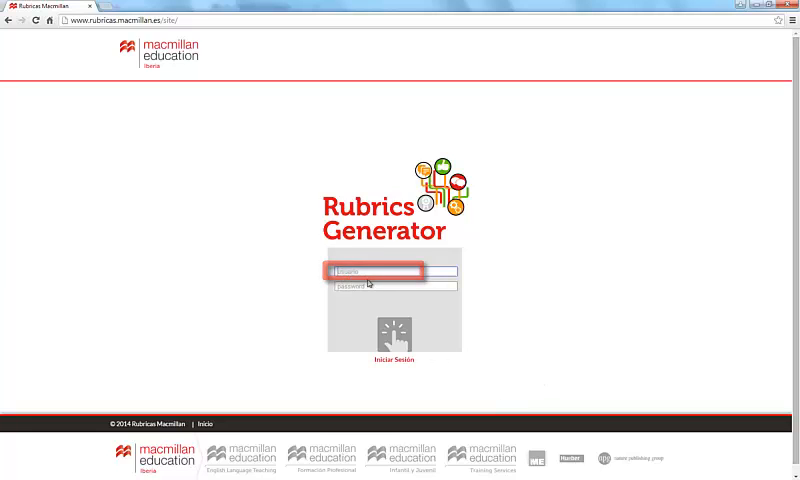
left_click(396, 288)
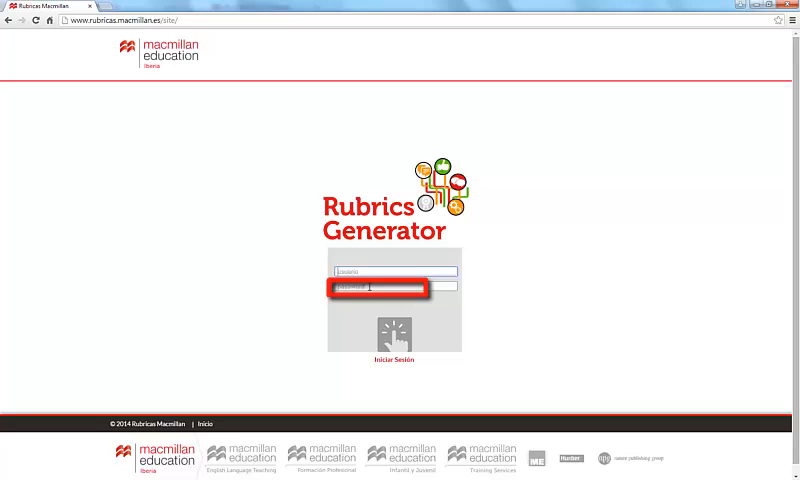
left_click(392, 338)
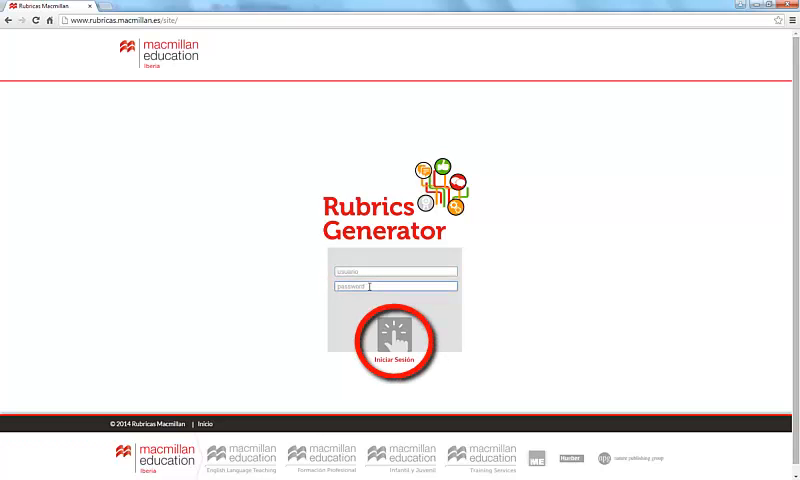
left_click(396, 344)
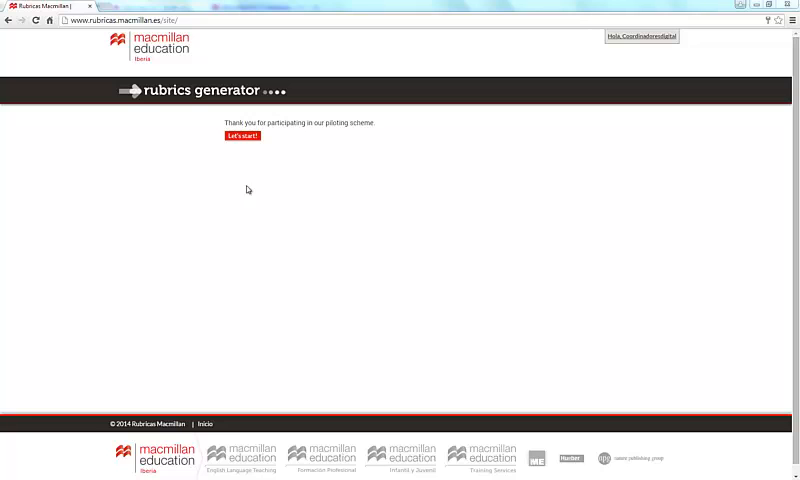
Continue from the welcome page to the My rubrics list of saved rubrics.
left_click(240, 136)
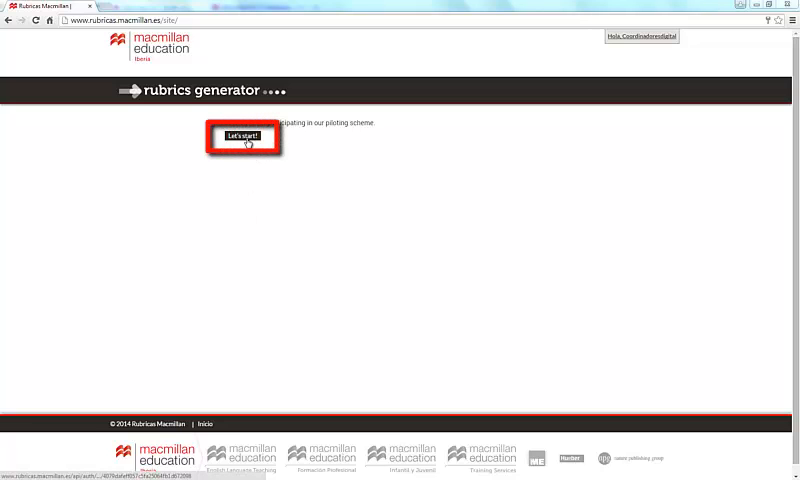
left_click(244, 136)
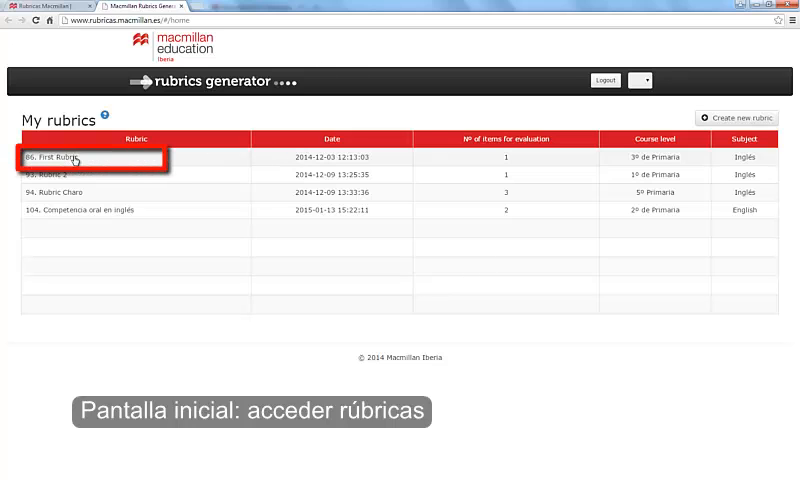
left_click(60, 156)
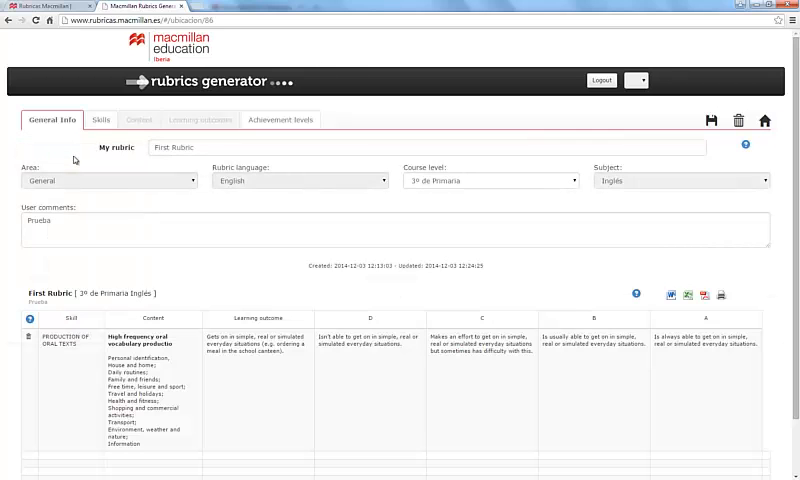
mouse_move(12, 22)
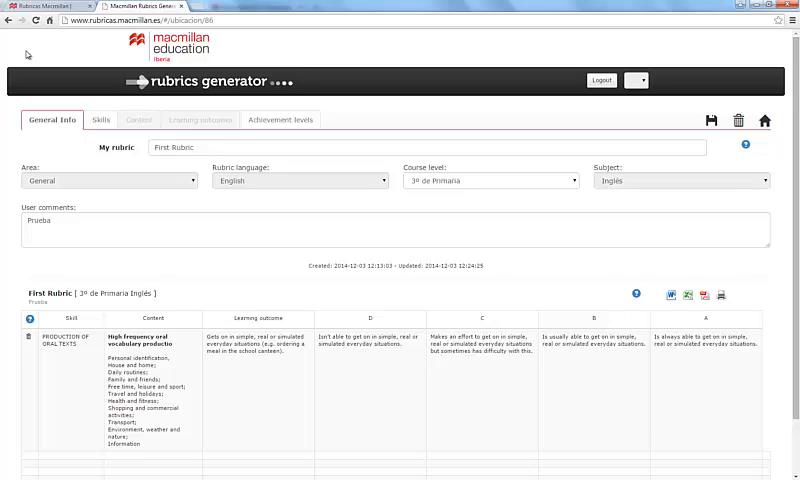
left_click(772, 120)
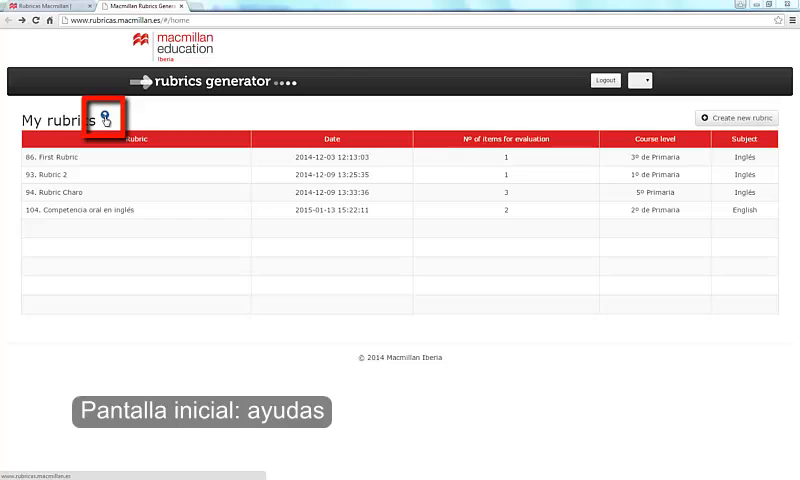
left_click(104, 120)
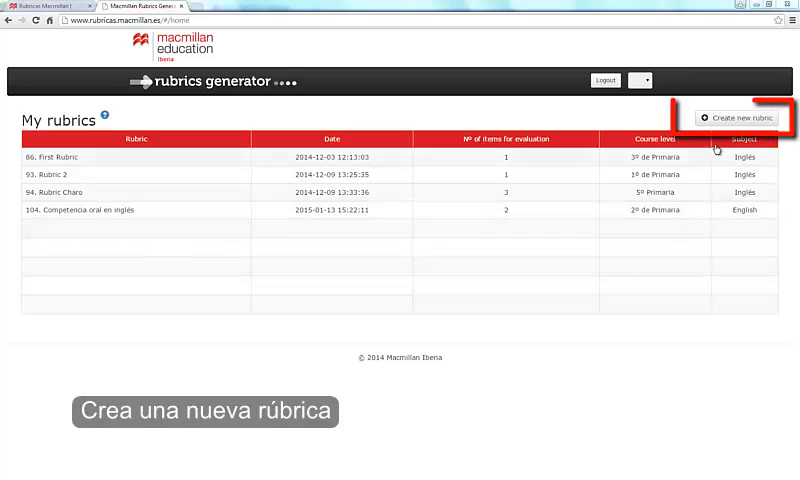
mouse_move(744, 116)
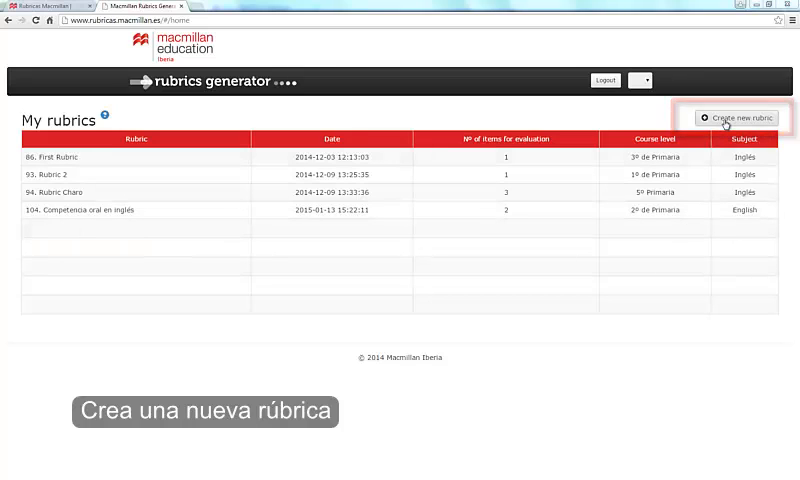
Create a new rubric and name it 'Mi rúbrica' in the General data form.
left_click(738, 116)
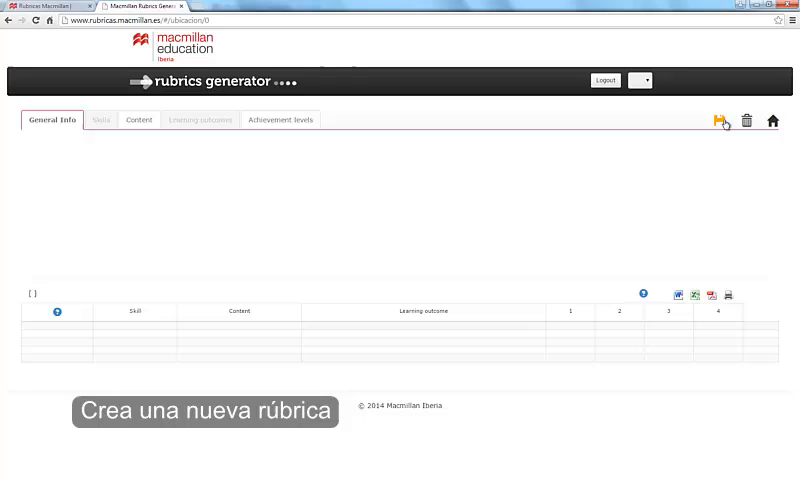
left_click(720, 120)
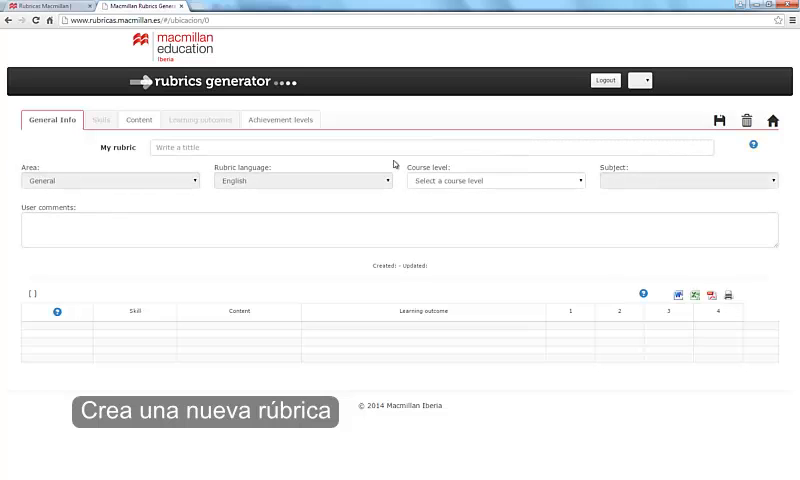
mouse_move(48, 138)
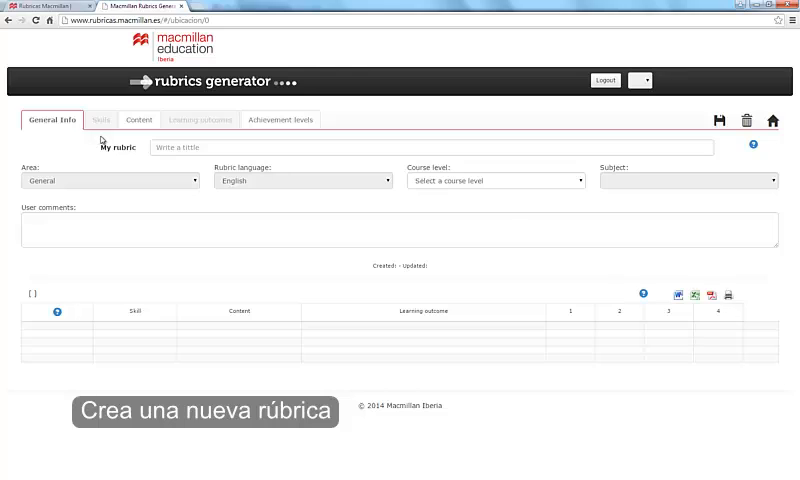
mouse_move(140, 138)
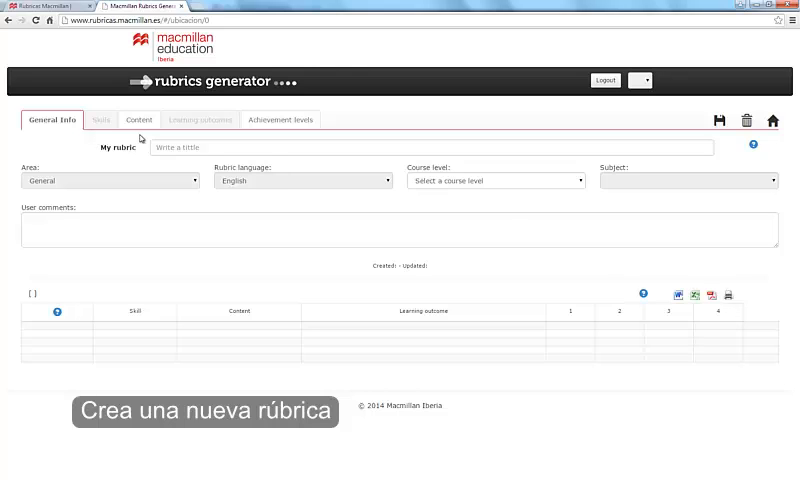
mouse_move(196, 136)
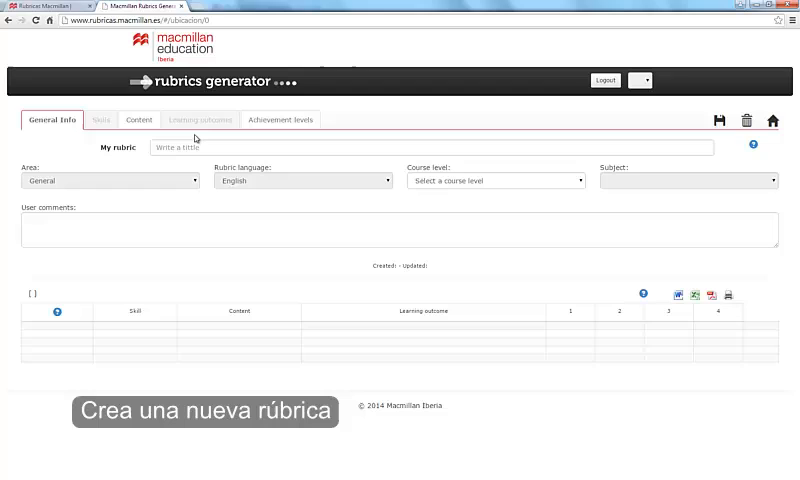
mouse_move(228, 138)
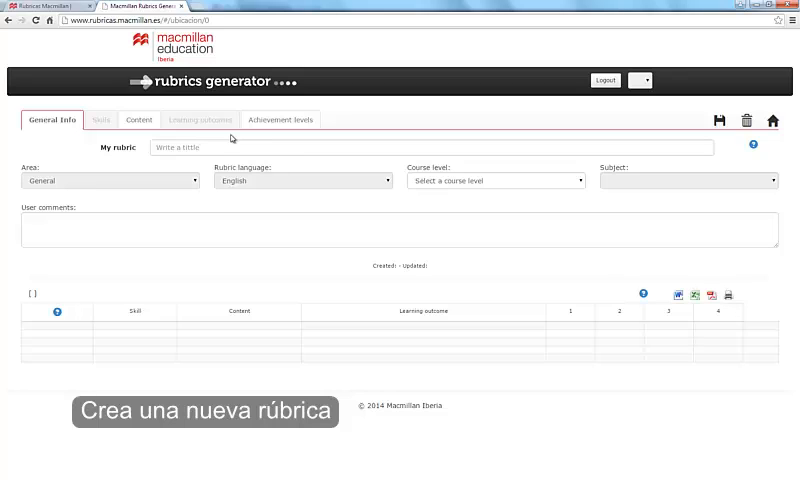
mouse_move(284, 140)
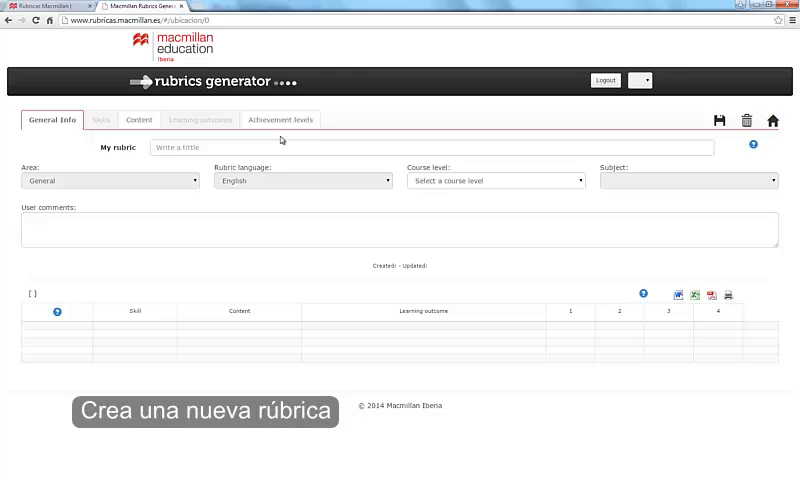
mouse_move(196, 138)
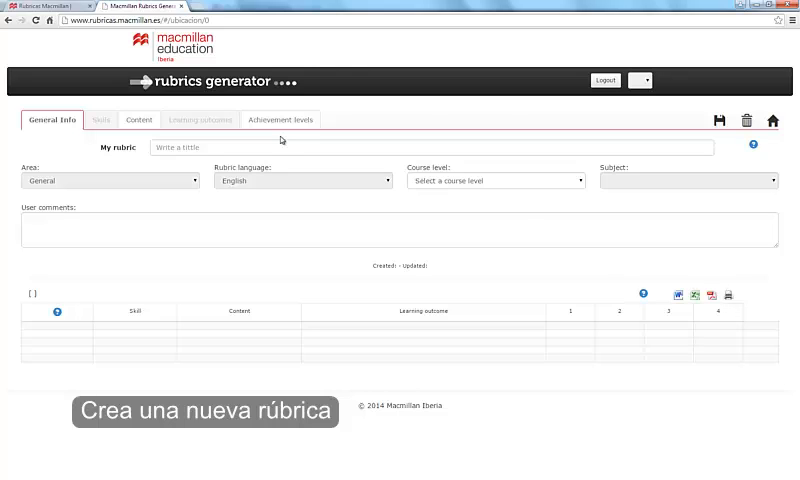
type("Mi rúbrica")
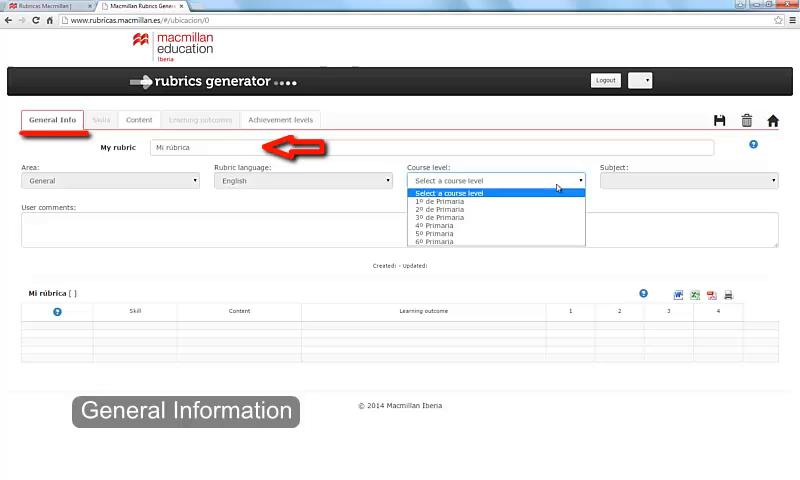
Set the course level to 1º de Primaria and enter 'Comentarios' as the comments.
left_click(444, 208)
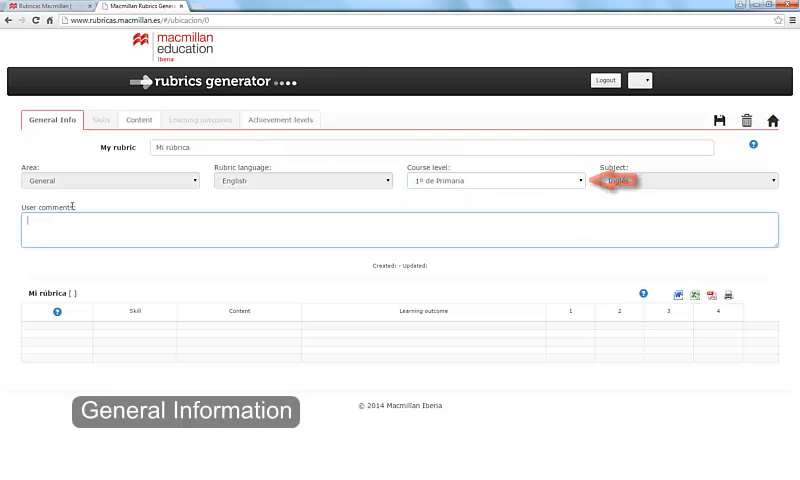
type("Coment")
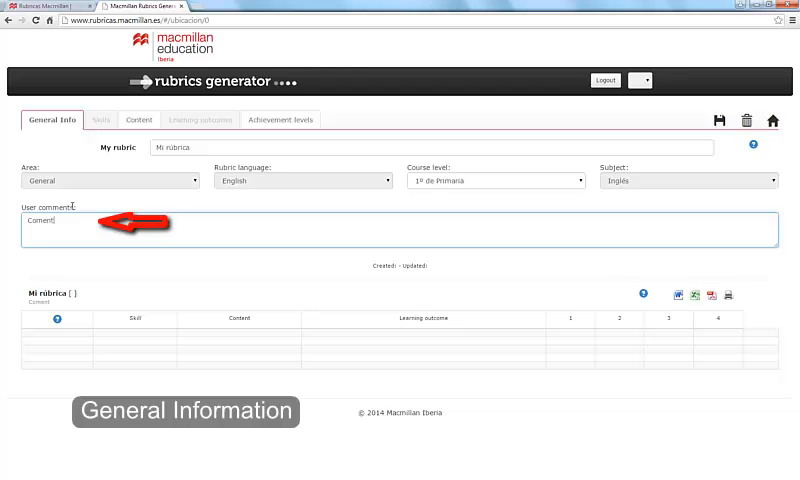
type("arios")
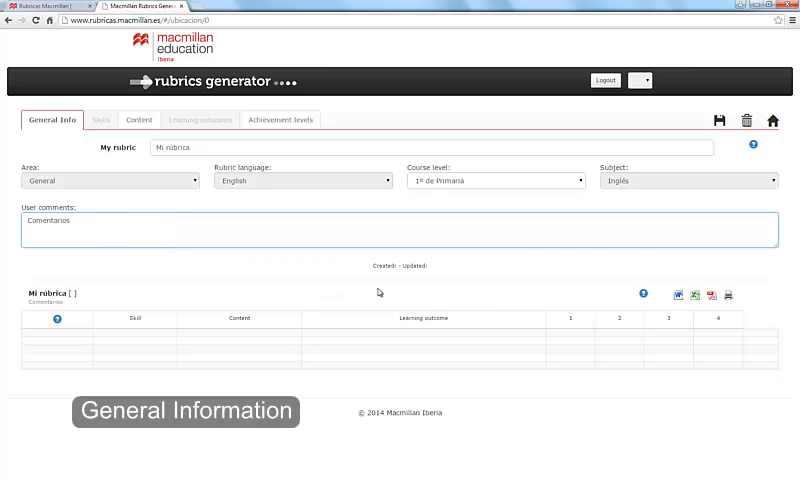
mouse_move(642, 270)
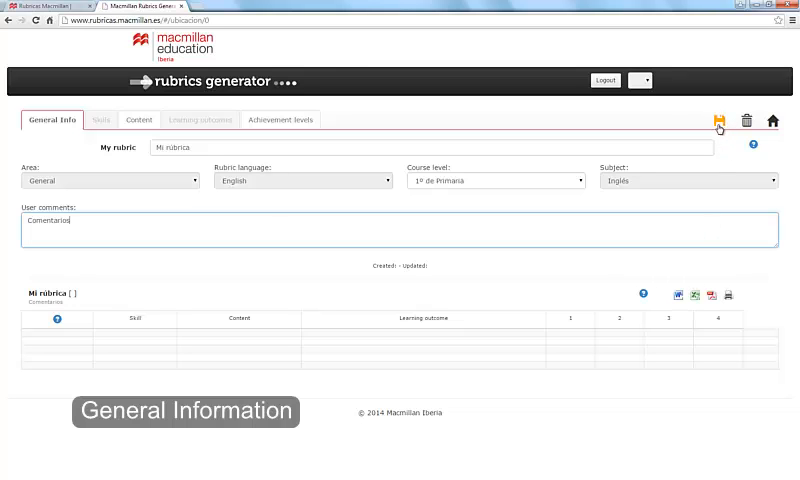
Save the rubric's general information so it is created for 1º de Primaria Inglés.
left_click(720, 120)
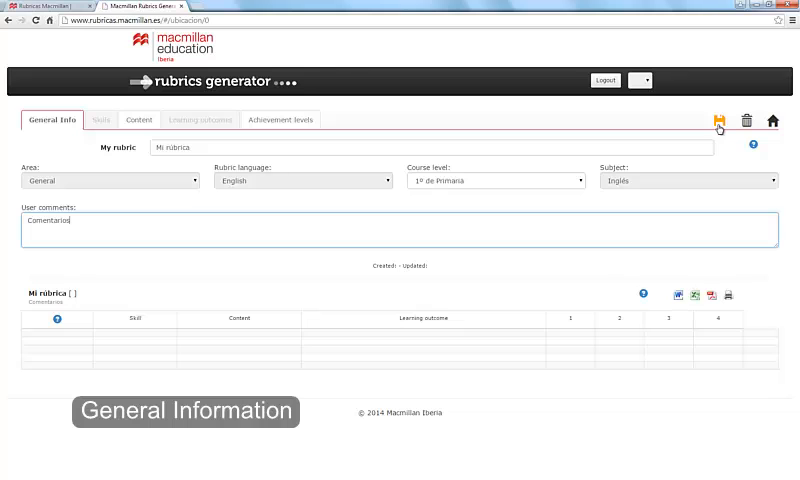
left_click(720, 120)
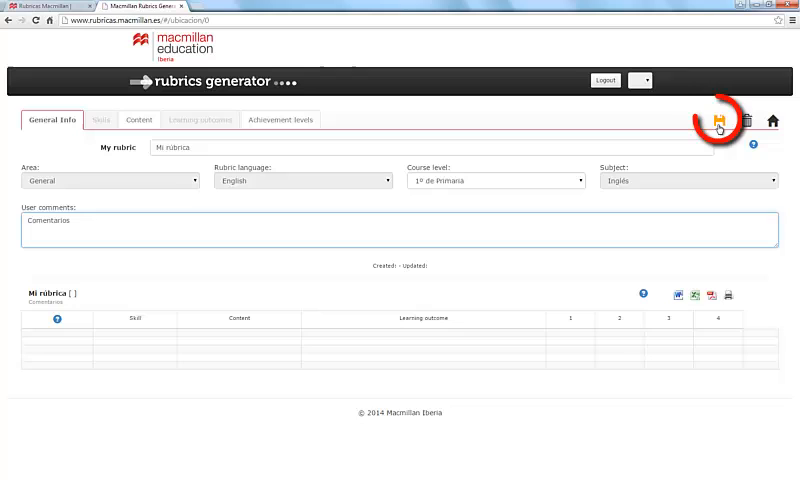
left_click(720, 120)
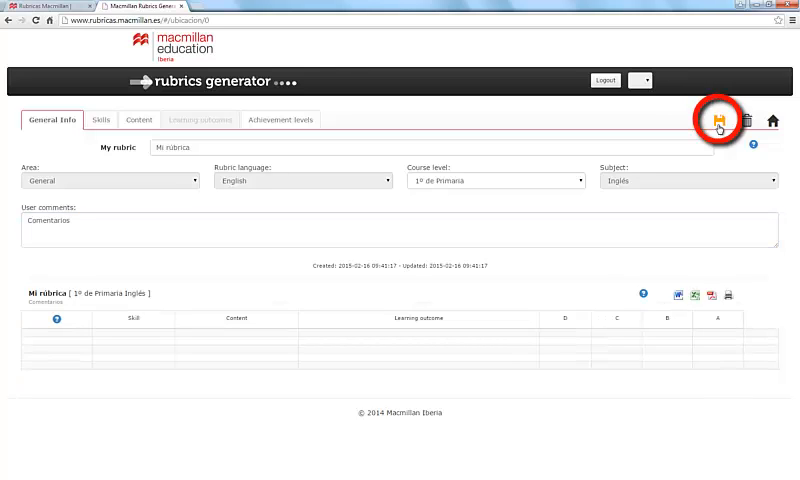
left_click(718, 120)
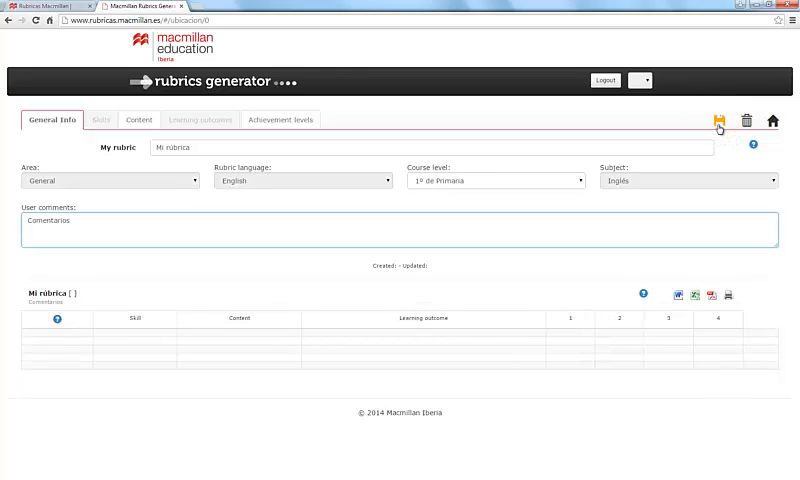
left_click(724, 120)
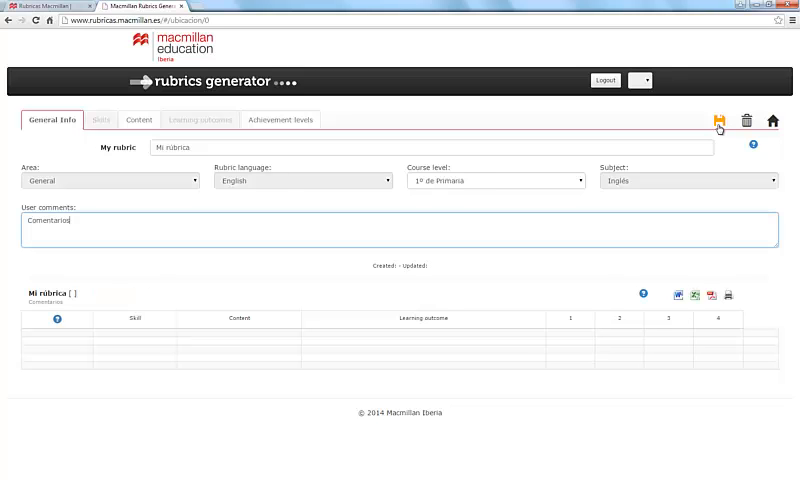
left_click(724, 120)
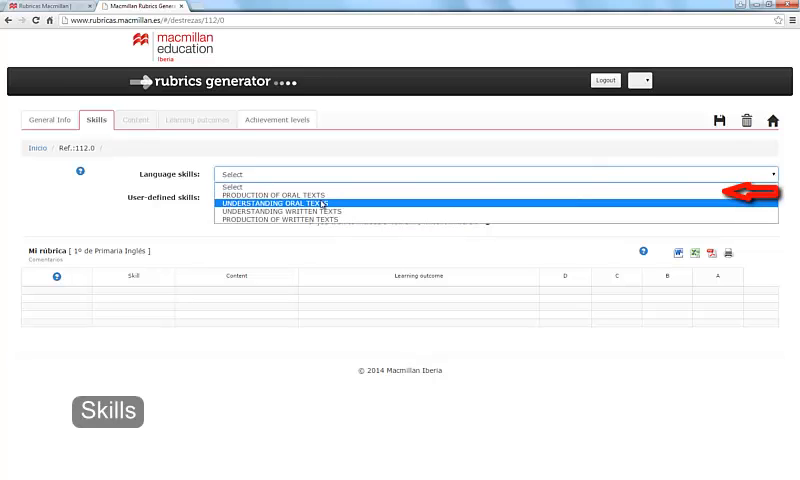
Choose PRODUCTION OF ORAL TEXTS as the rubric's language skill.
left_click(280, 184)
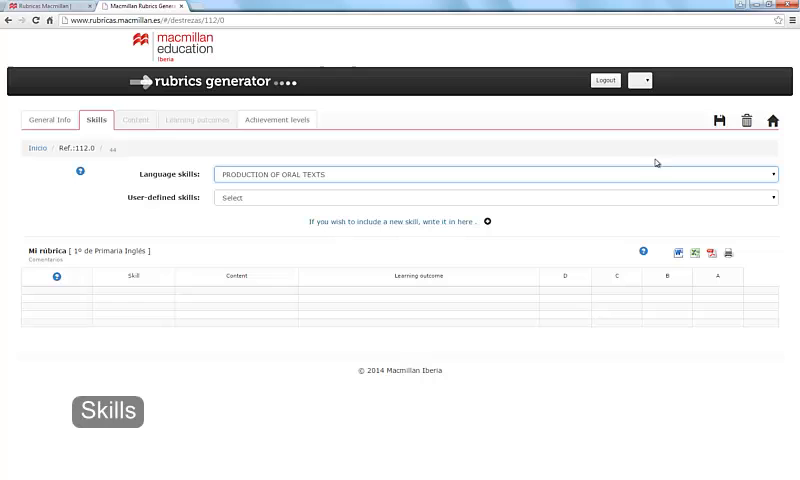
mouse_move(720, 120)
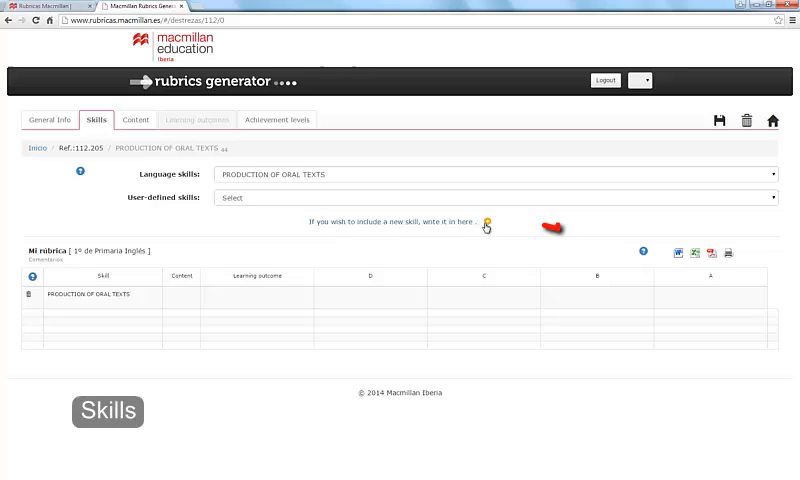
Add a new skill with identifier and description 'prueba' and save it.
left_click(490, 222)
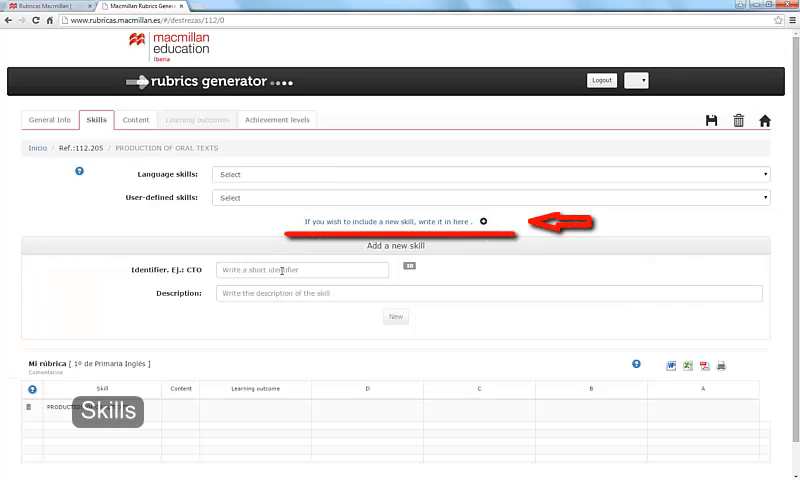
type("pi")
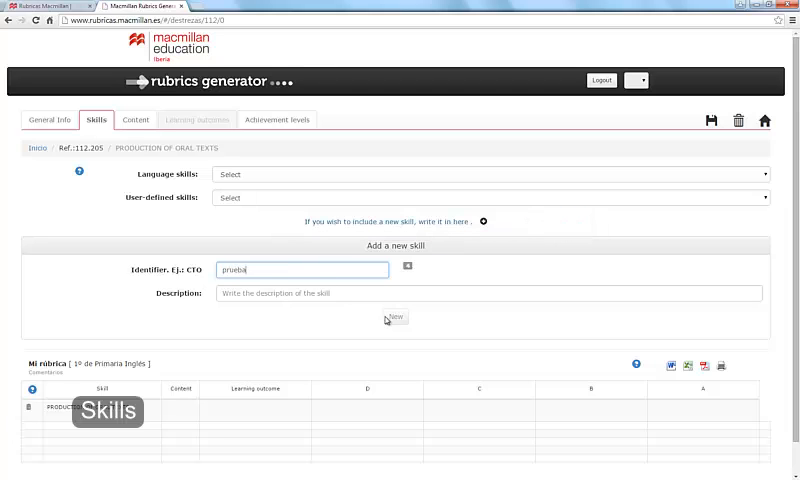
left_click(490, 292)
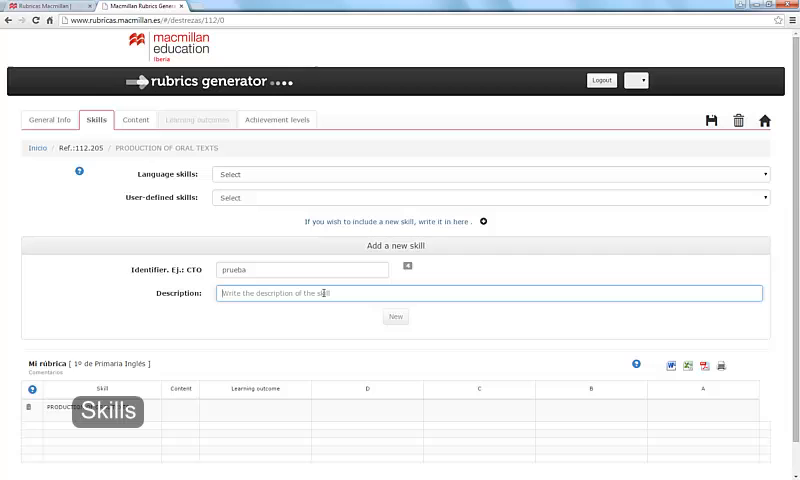
type("prueba")
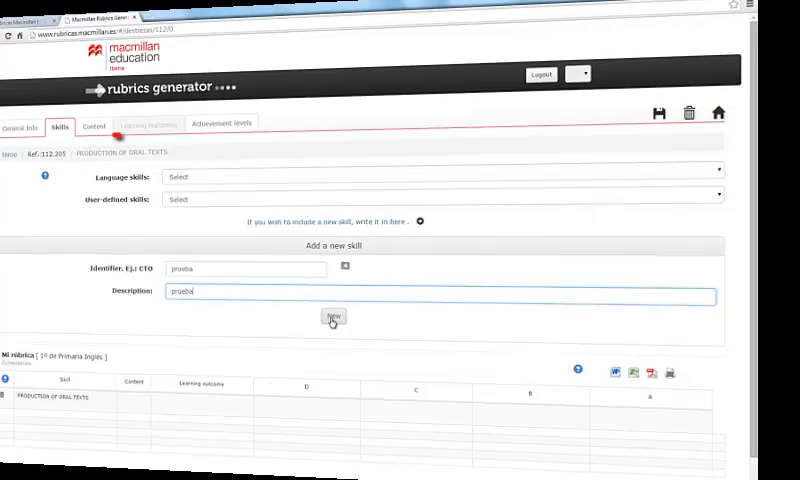
left_click(134, 120)
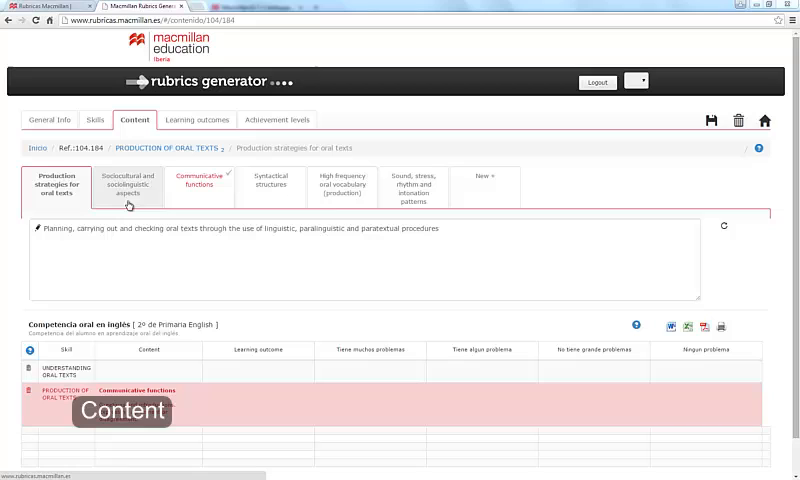
mouse_move(198, 204)
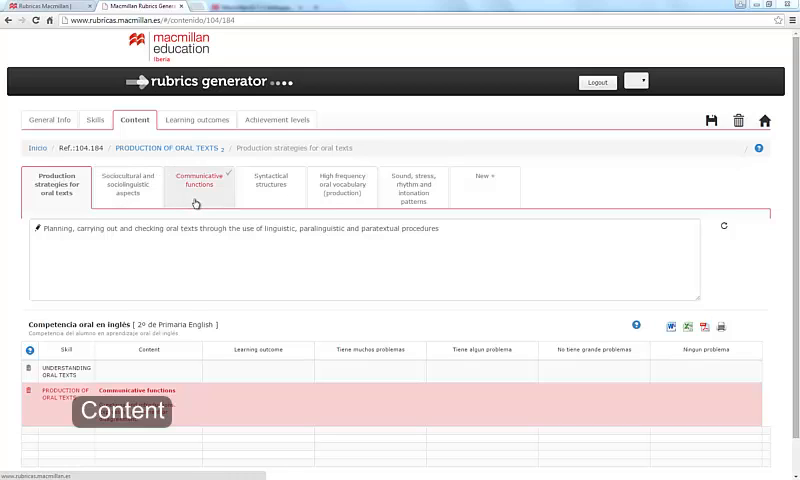
mouse_move(262, 204)
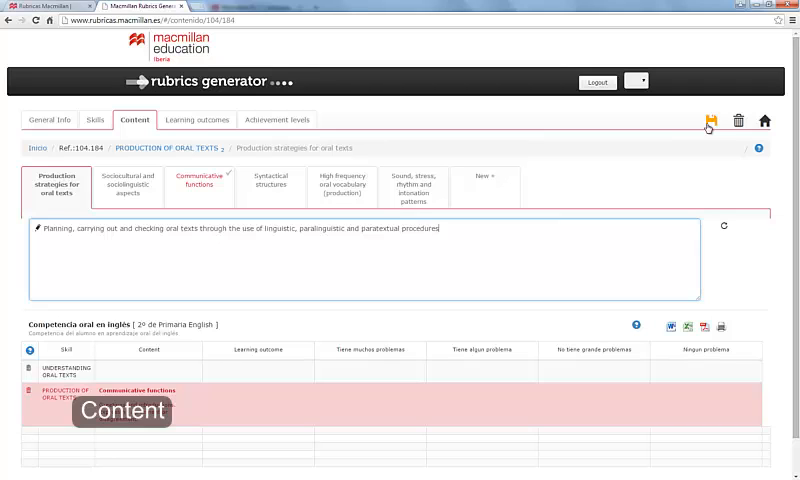
Save the rubric with the Communicative functions content attached to the oral texts line.
left_click(708, 120)
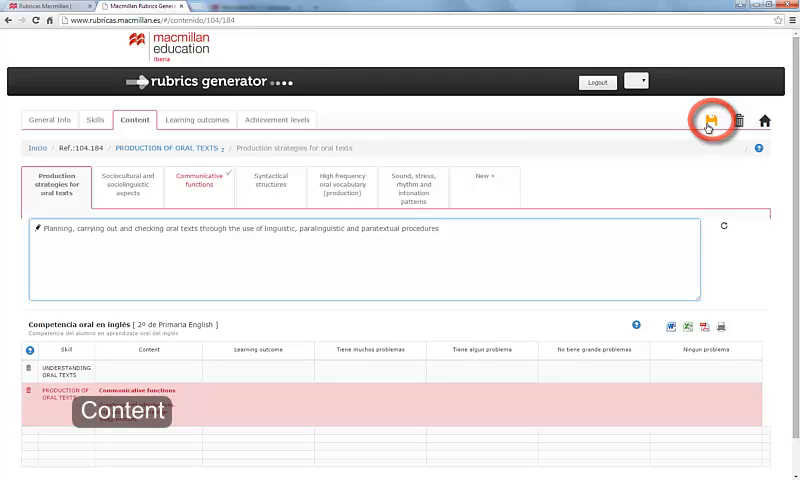
left_click(198, 120)
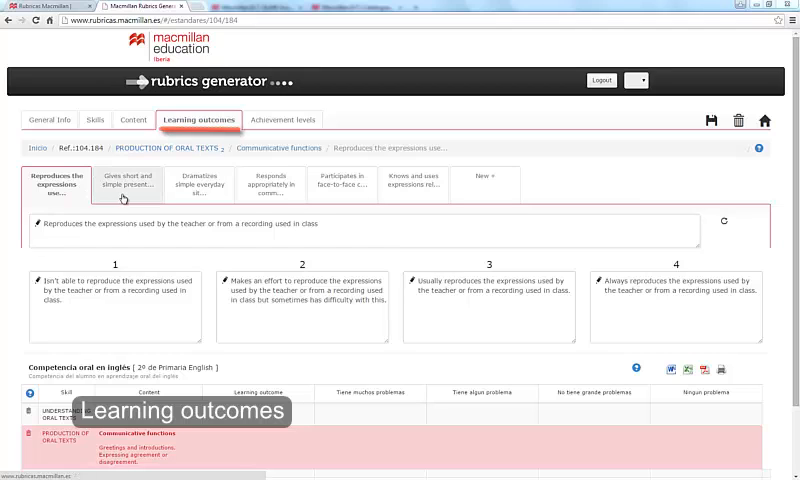
Browse the outcome cards and select 'Dramatizes simple everyday situations using simple expressions'.
left_click(128, 182)
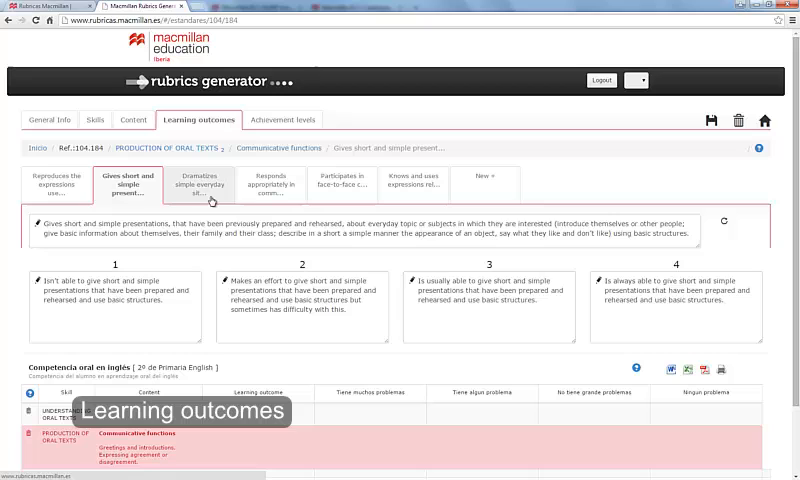
left_click(200, 180)
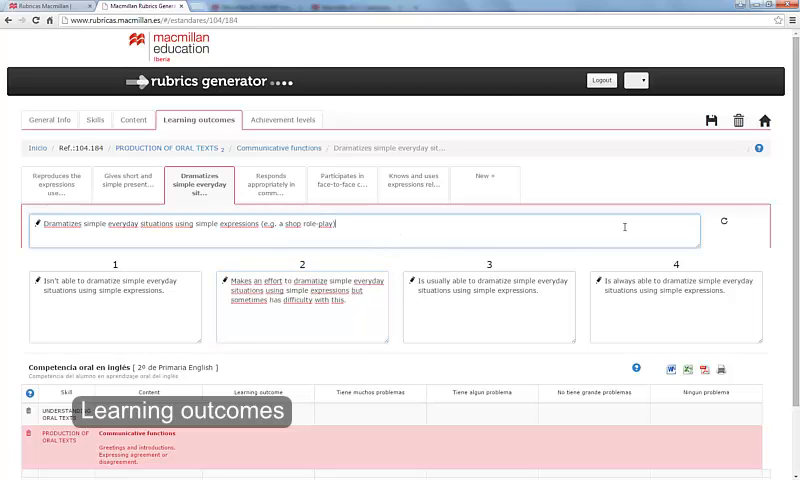
mouse_move(696, 196)
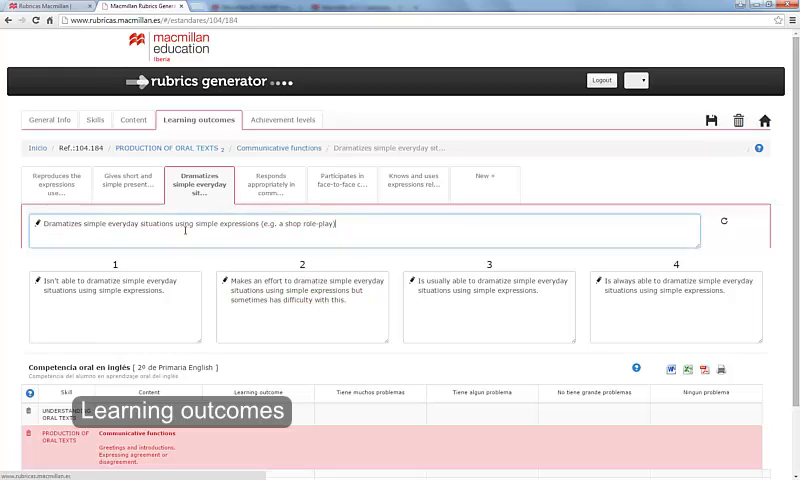
triple_click(184, 224)
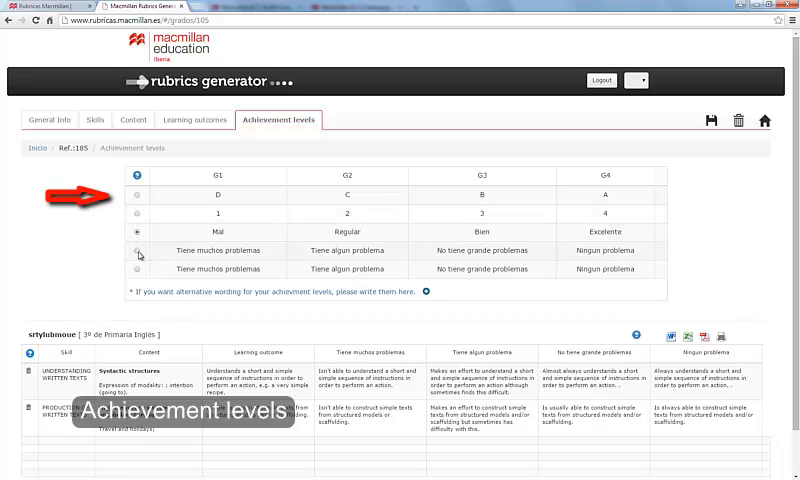
Select and apply the D–C–B–A levels (Mal, Regular, Bien, Excelente).
left_click(138, 252)
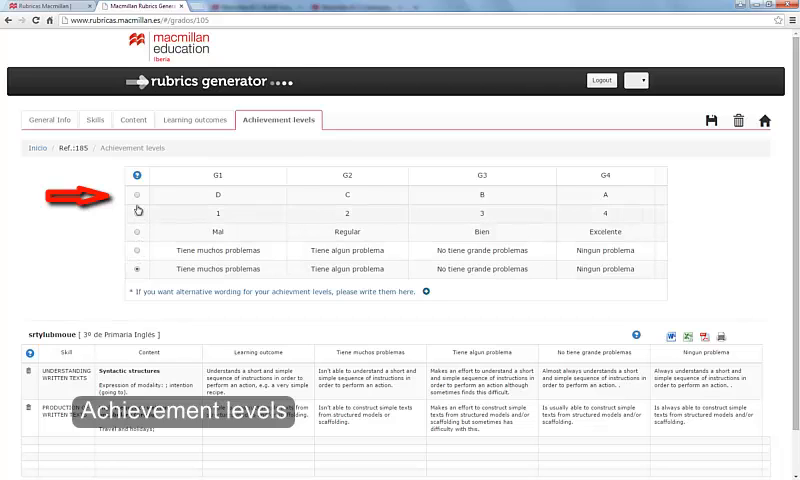
left_click(140, 194)
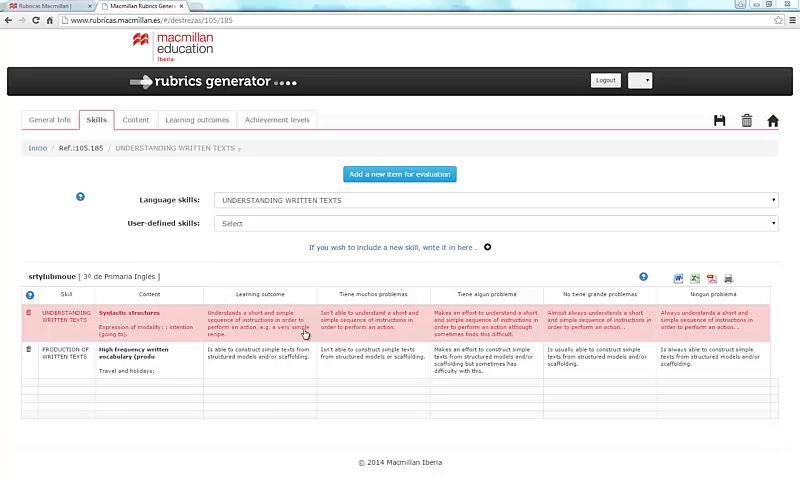
Go back to the General Info summary showing the rubric's two assessment lines.
left_click(52, 120)
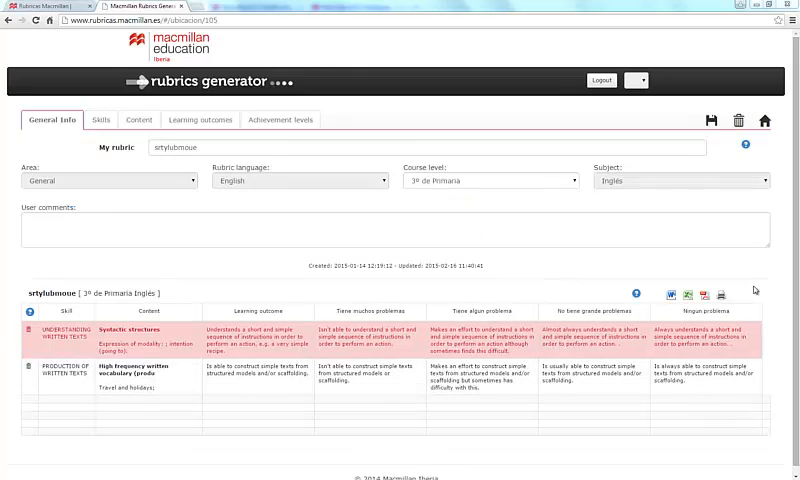
mouse_move(724, 300)
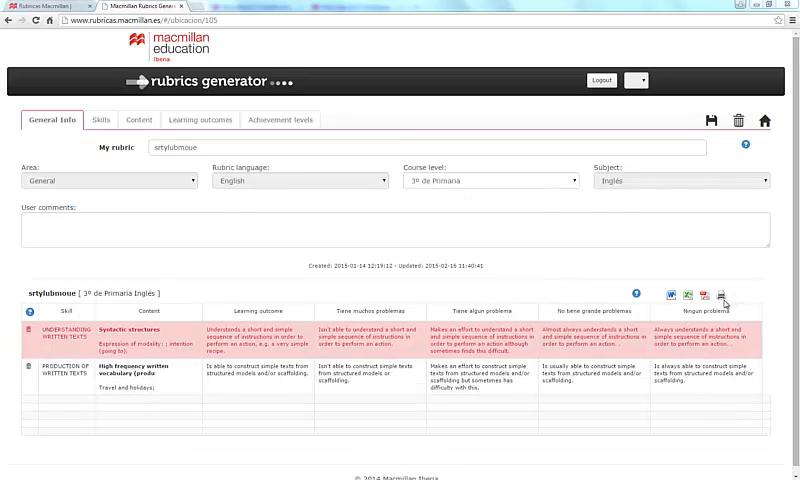